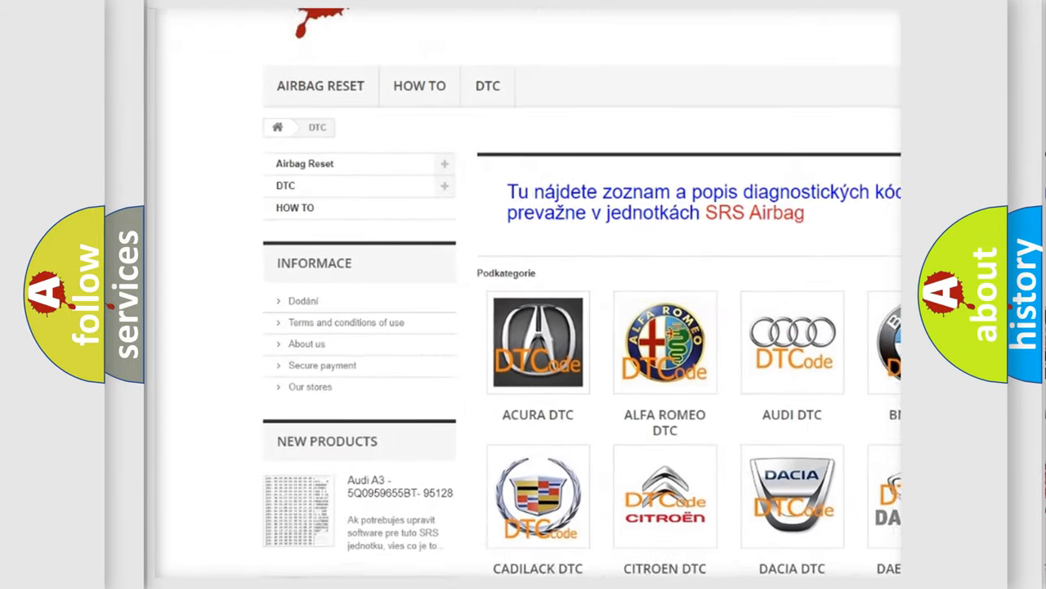
pyautogui.scroll(-3)
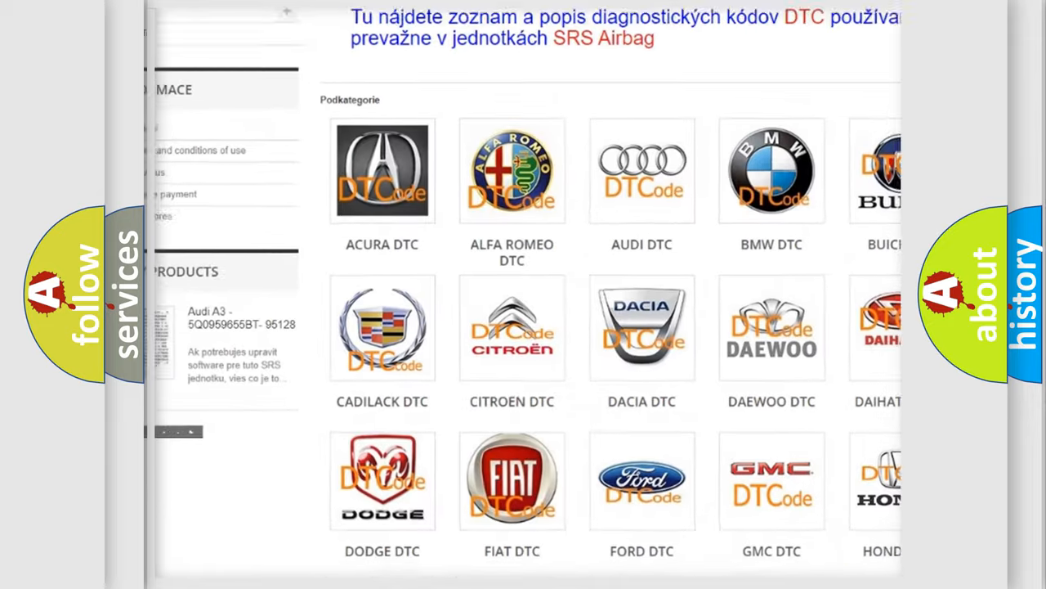
pyautogui.scroll(-3)
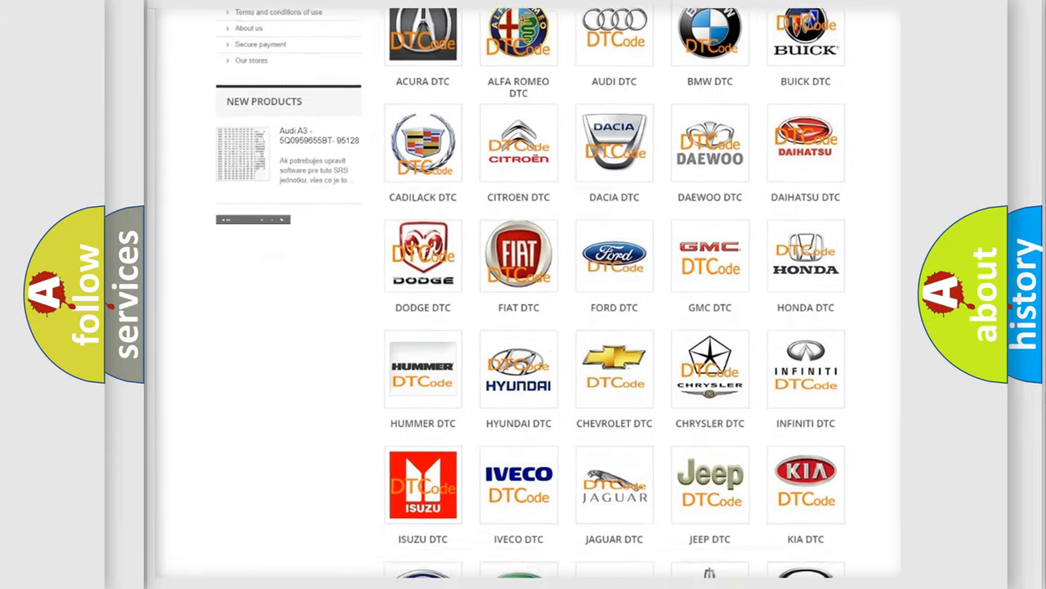
pyautogui.scroll(-3)
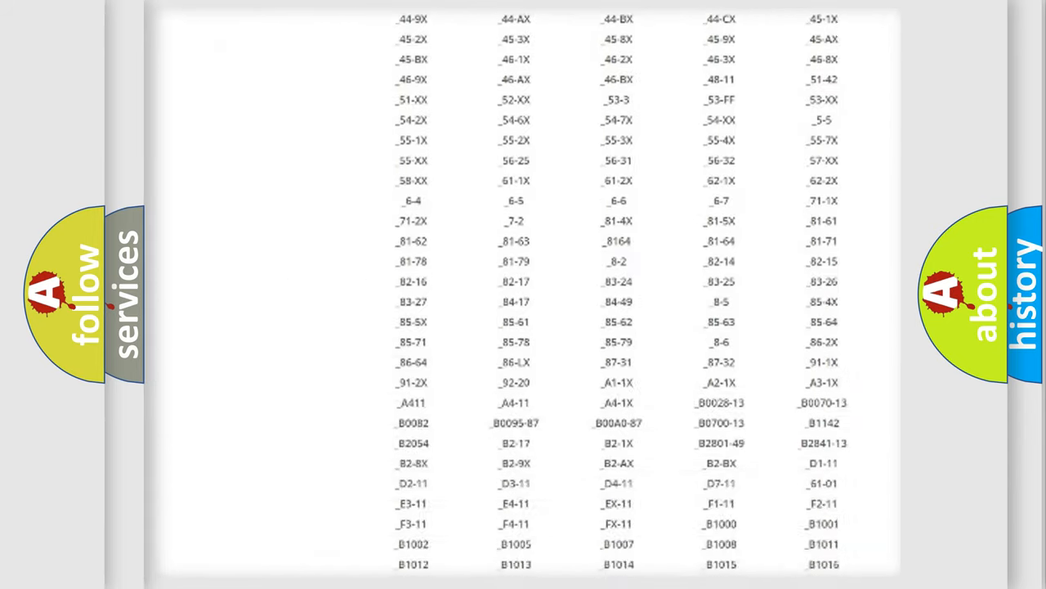
pyautogui.scroll(-3)
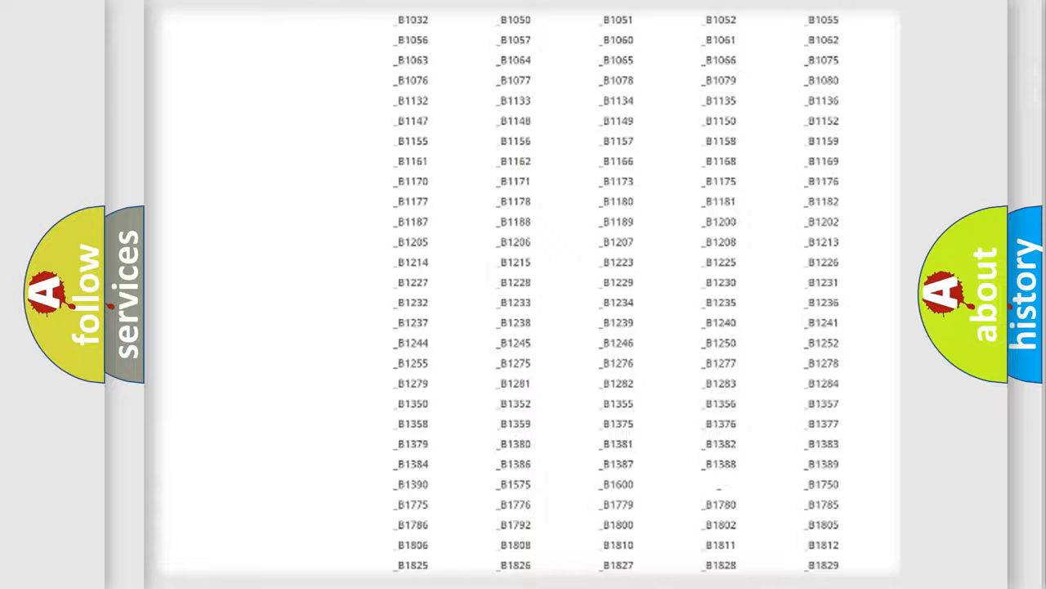